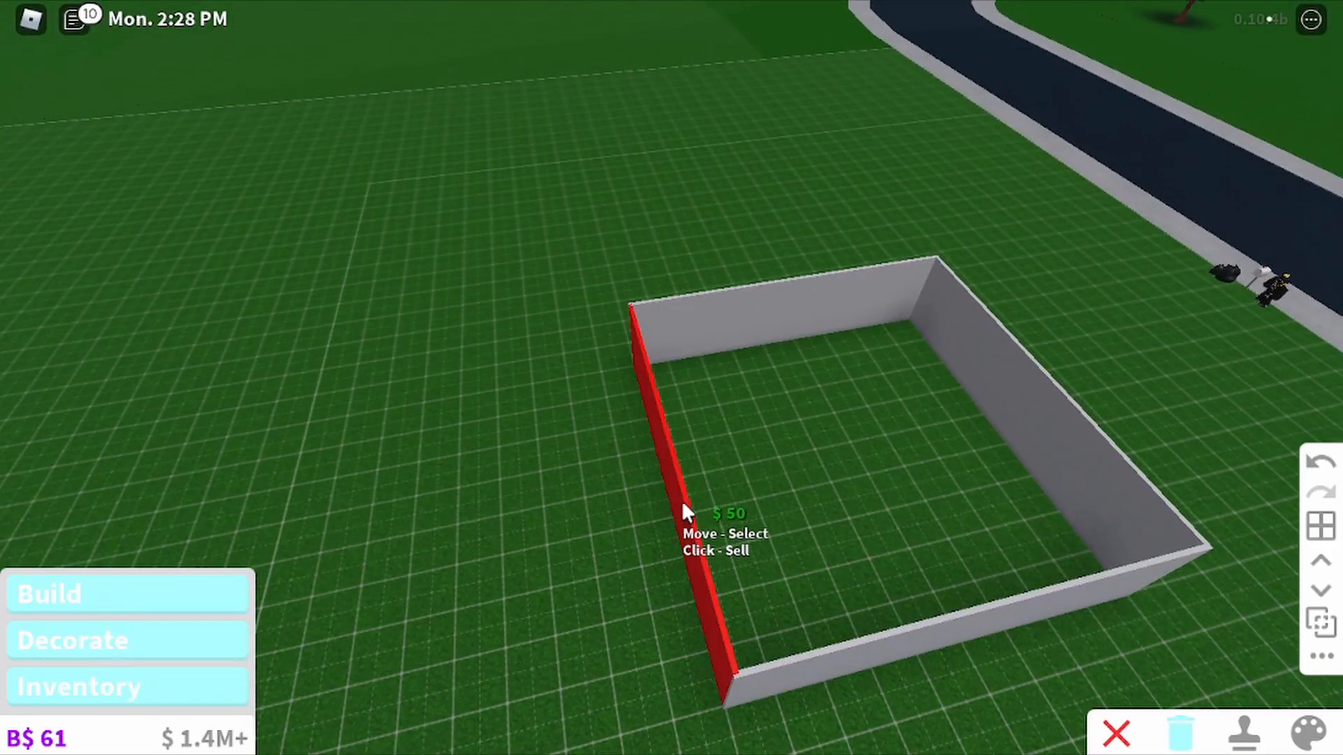
Sell the left wall of the grey rectangular room to leave that side open.
{"action": "left_click", "coordinate": [686, 514]}
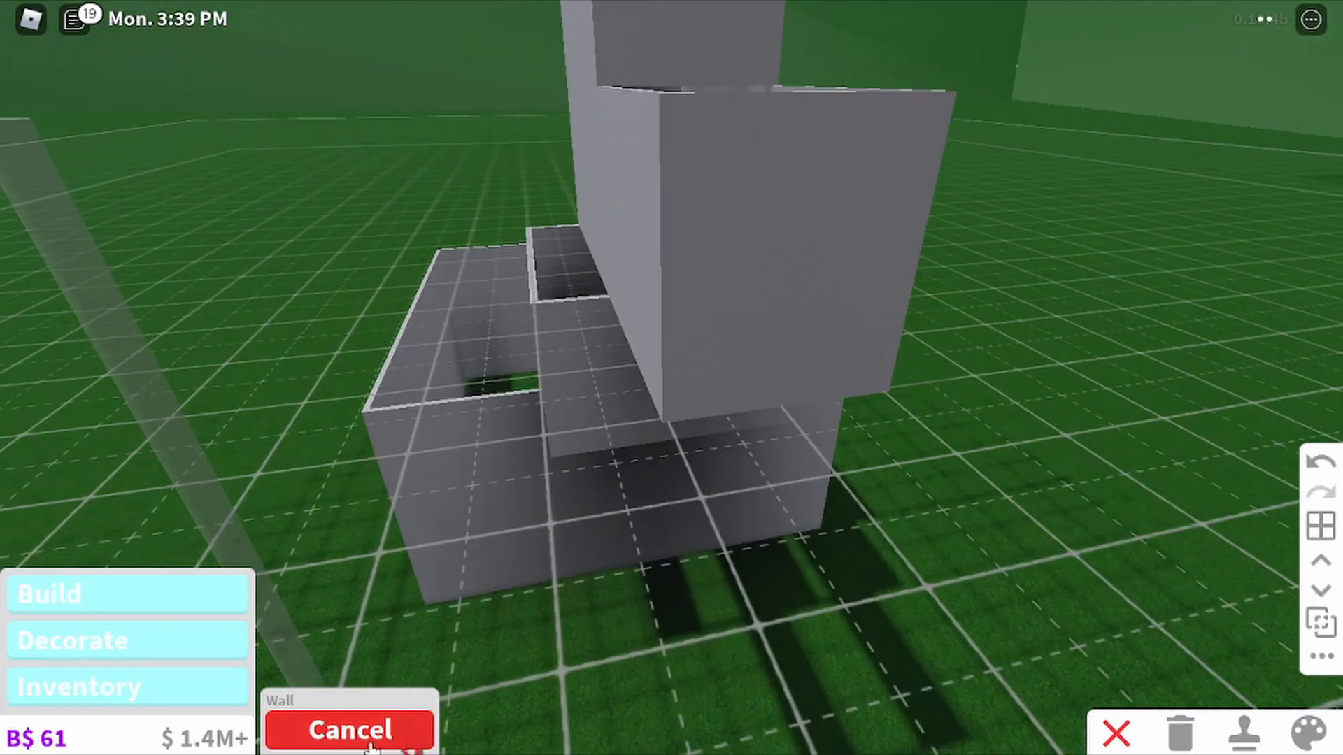
Finish the tall stacked body walls and exit the Wall tool with Cancel.
{"action": "left_click", "coordinate": [47, 593]}
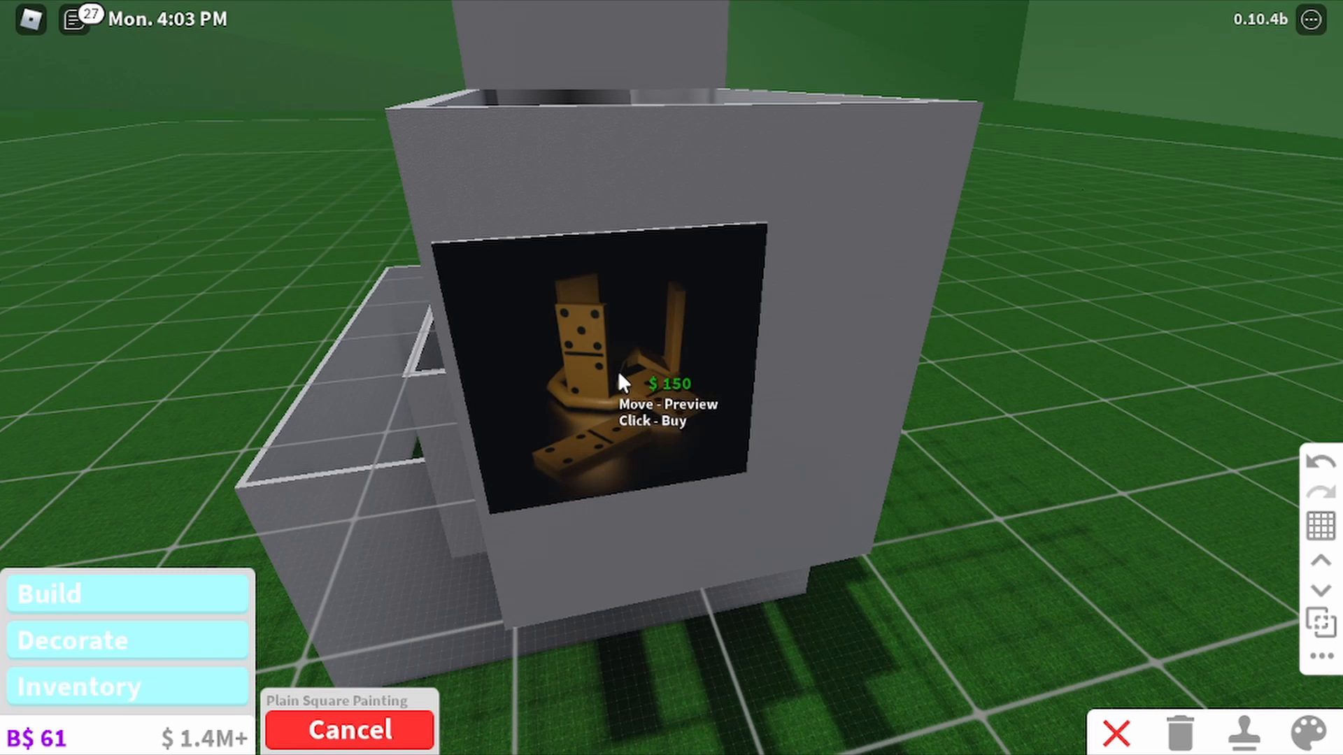
Hang the Plain Square Painting on the front wall as an eye and close the catalog.
{"action": "left_click", "coordinate": [622, 383]}
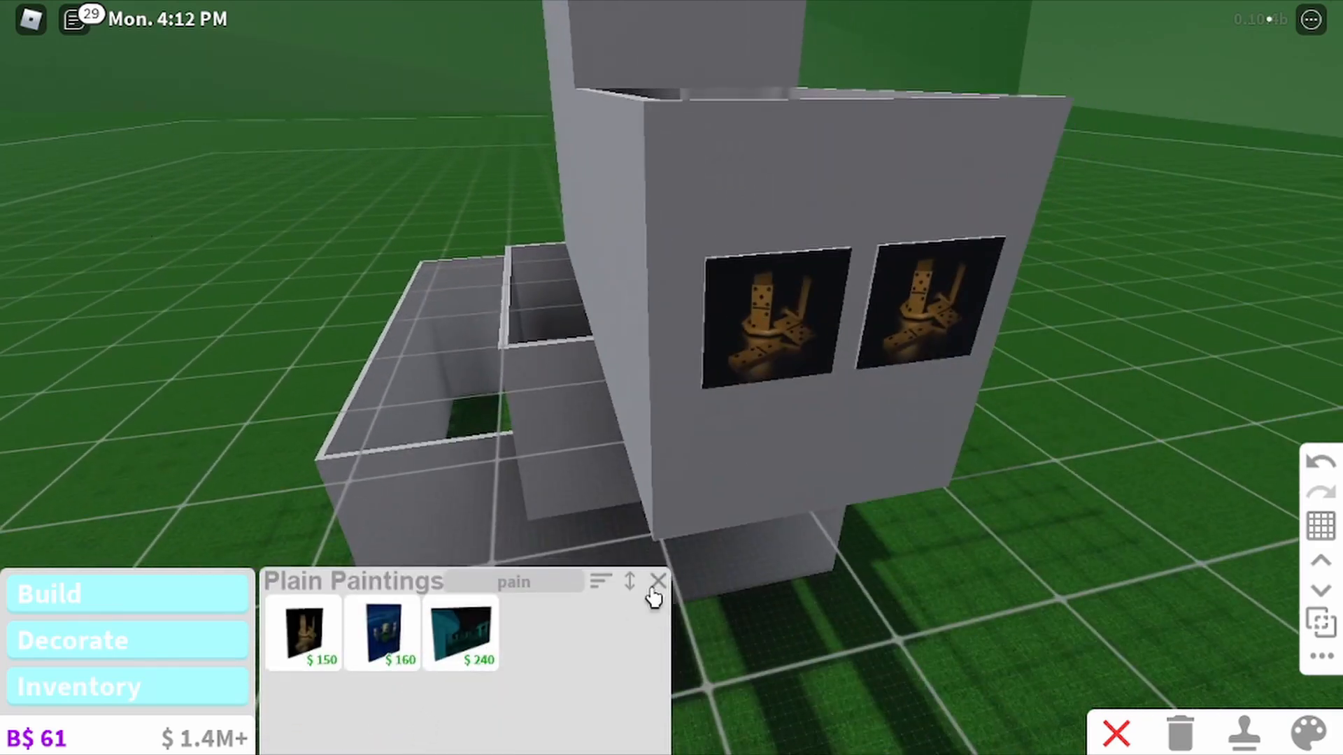
{"action": "left_click", "coordinate": [658, 582]}
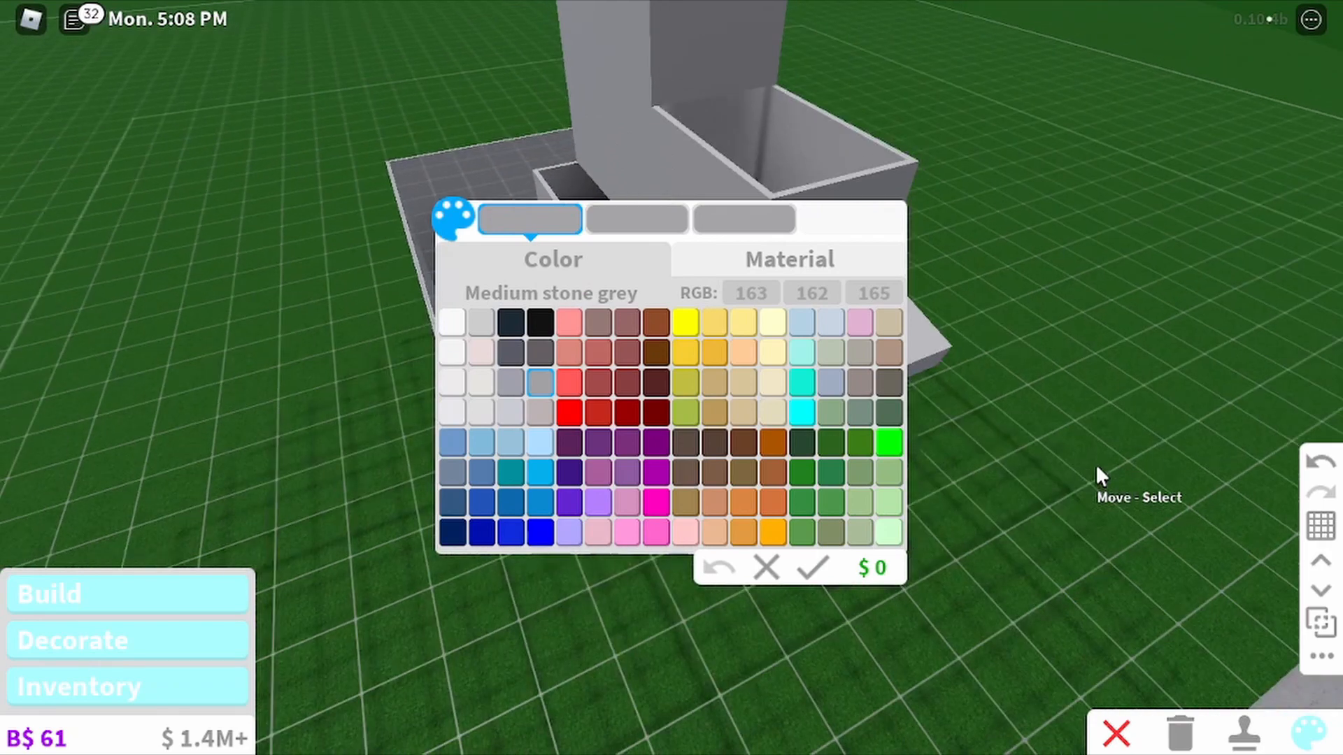
Paint the beak slab on the front wall pale yellow.
{"action": "left_click", "coordinate": [742, 412]}
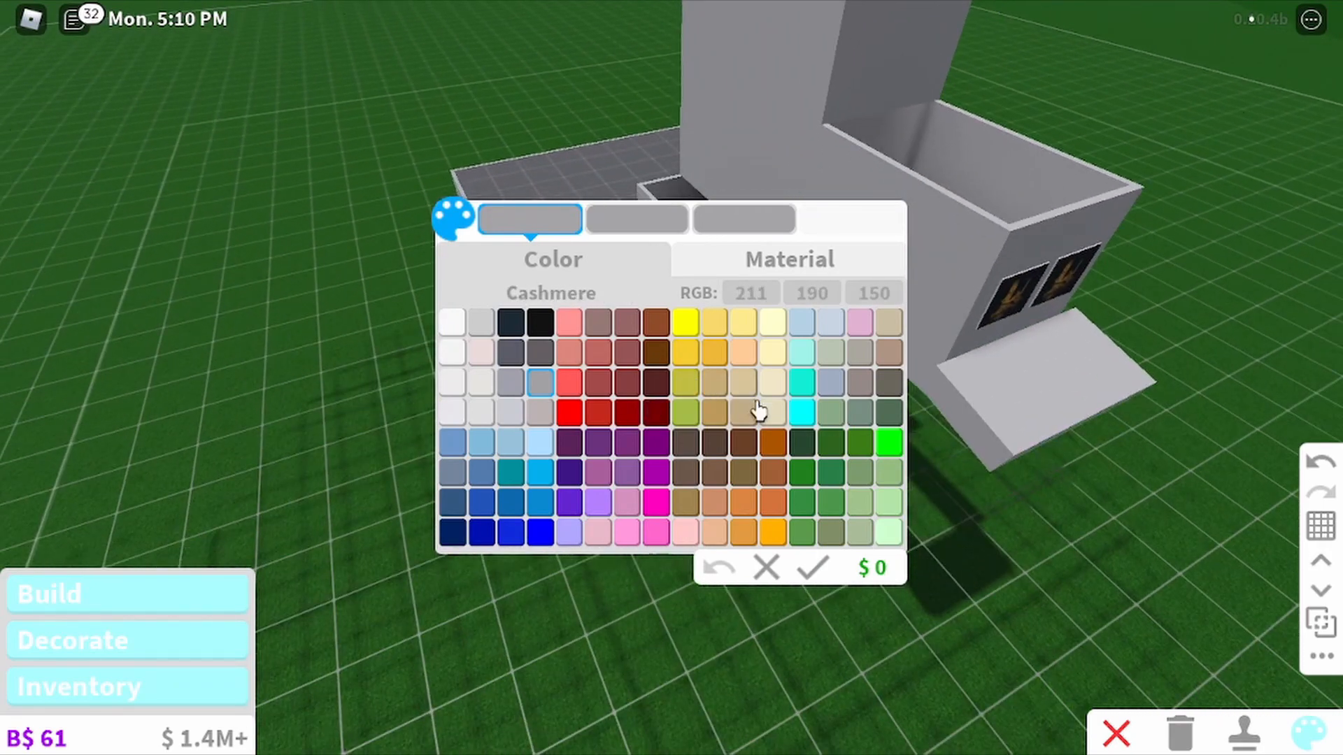
{"action": "left_click", "coordinate": [743, 322]}
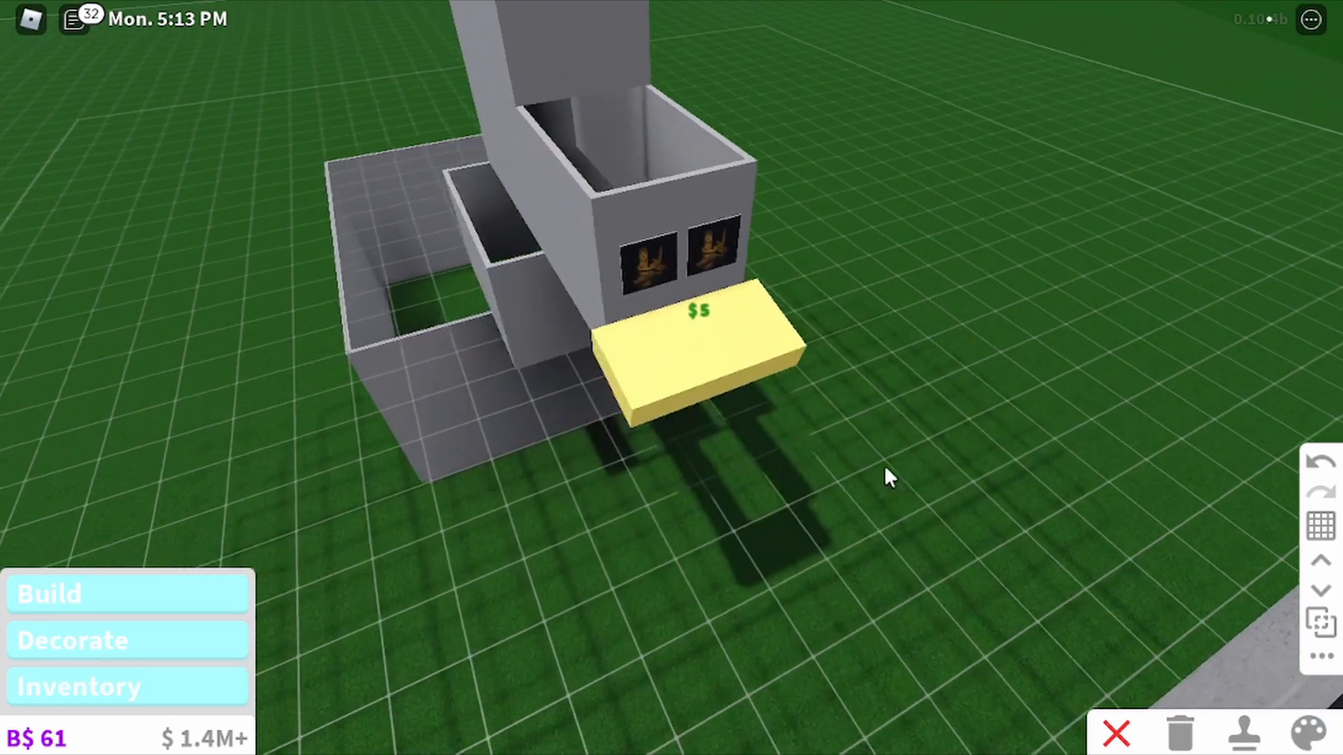
{"action": "left_click", "coordinate": [1303, 731]}
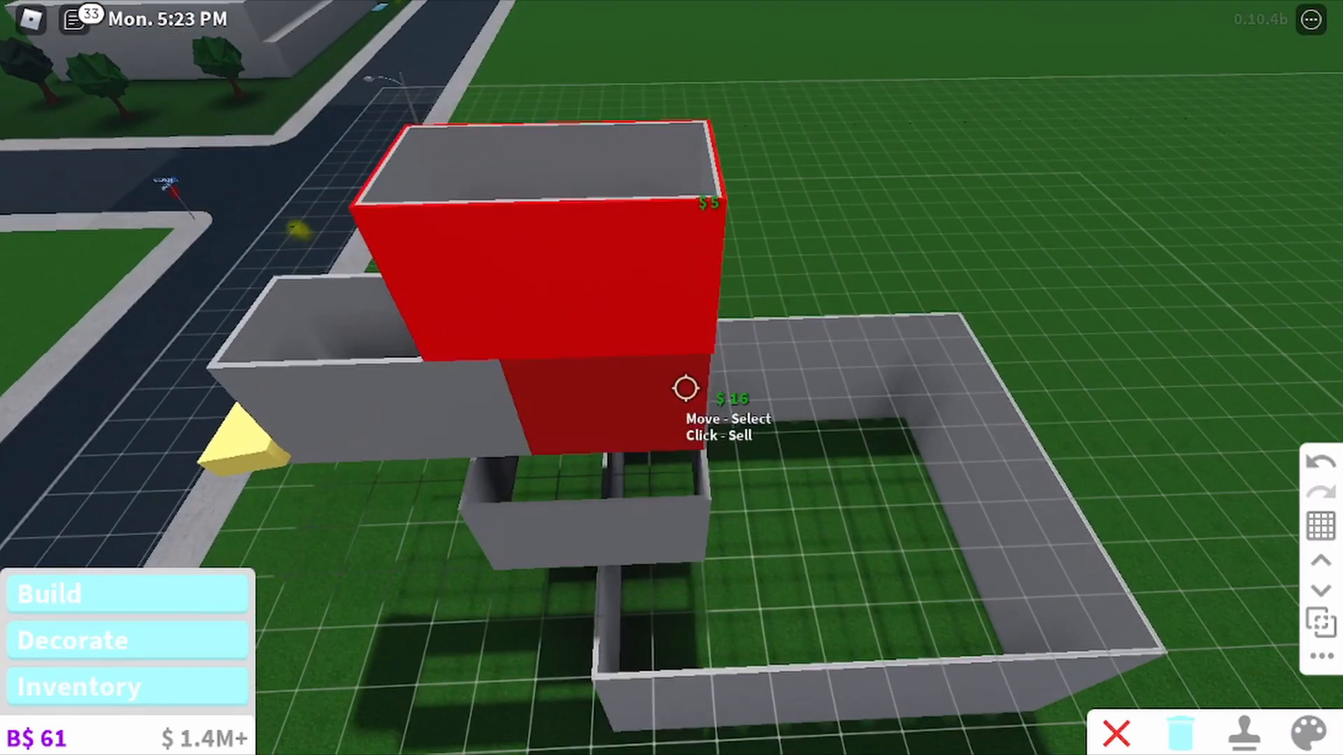
Sell the raised wall block sitting on top of the chicken's body.
{"action": "left_click", "coordinate": [685, 389]}
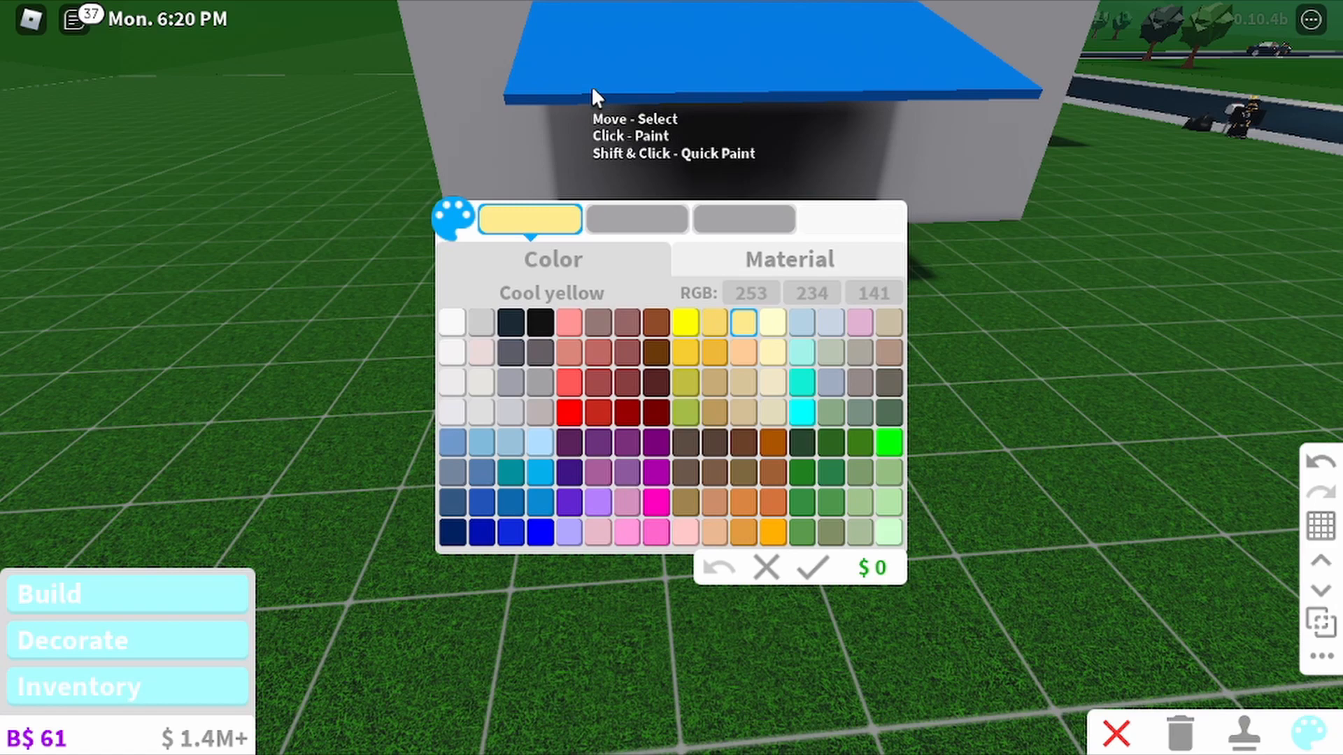
Paint the flat roof Cool yellow, then choose Institutional white for it instead.
{"action": "left_click", "coordinate": [452, 323]}
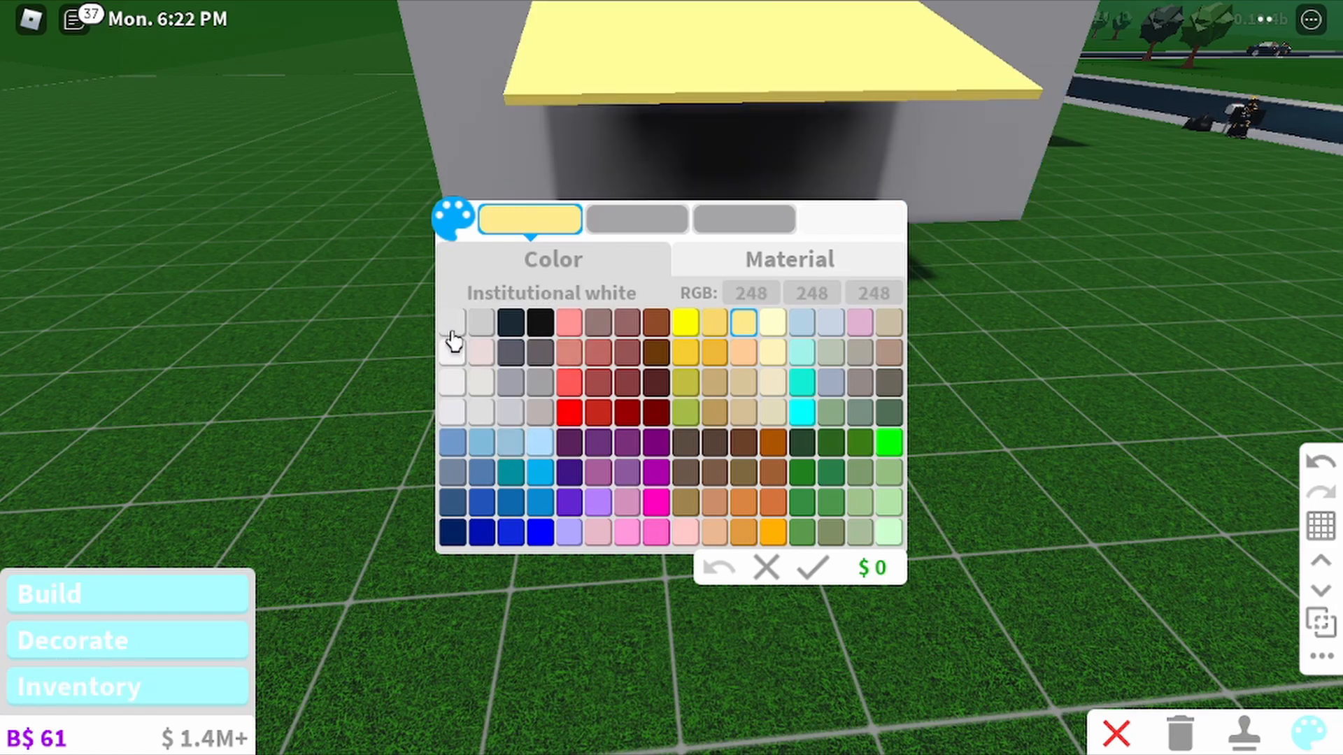
{"action": "left_click", "coordinate": [536, 383]}
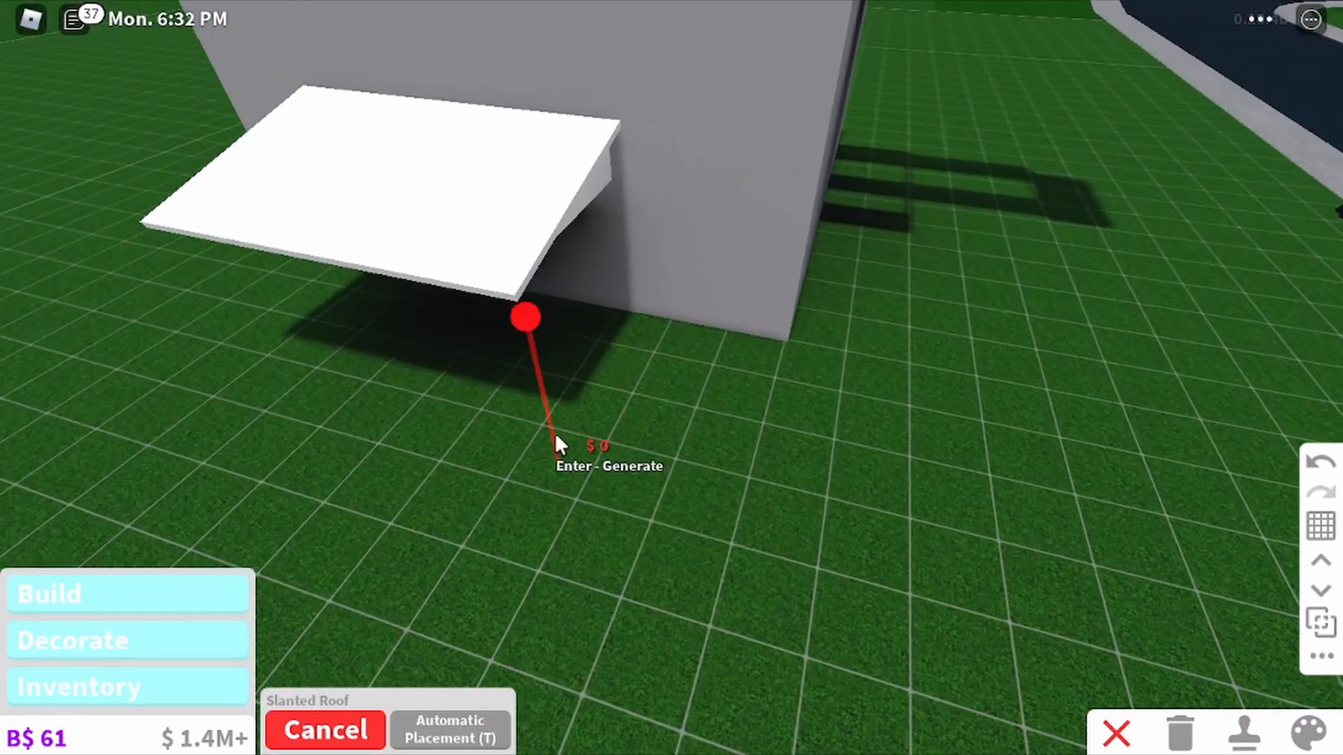
Place a white slanted roof jutting from the grey wall's side as a wing.
{"action": "left_click", "coordinate": [449, 729]}
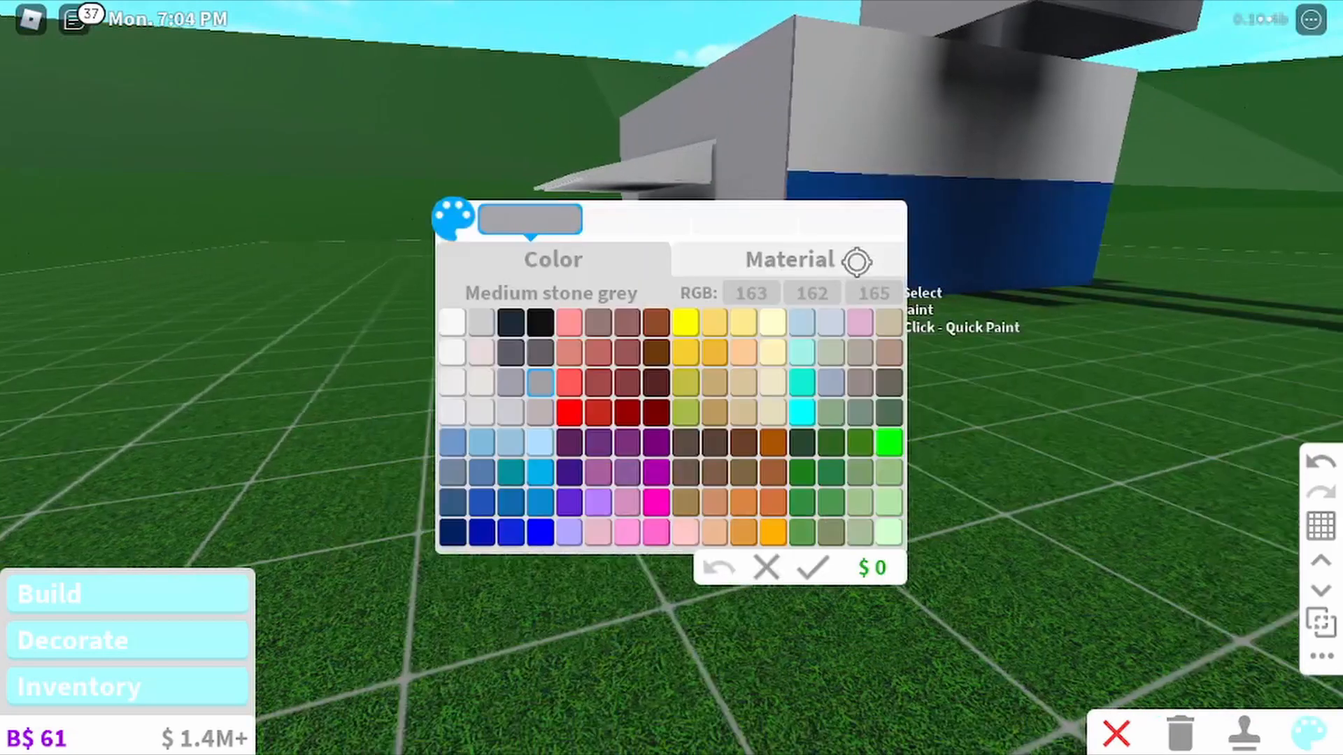
Paint the chicken's body walls Medium stone grey.
{"action": "left_click", "coordinate": [452, 323]}
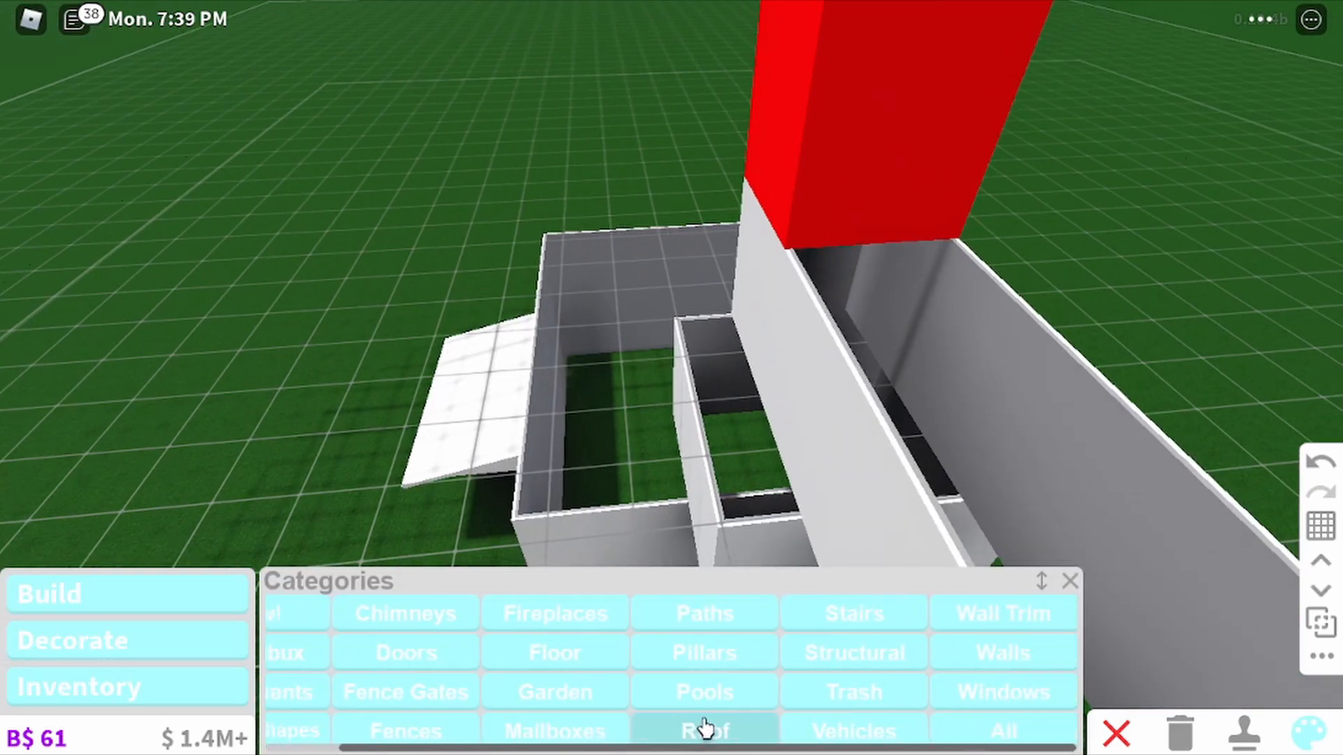
Choose Flat Roof and start it across the top of the red comb block.
{"action": "left_click", "coordinate": [703, 730]}
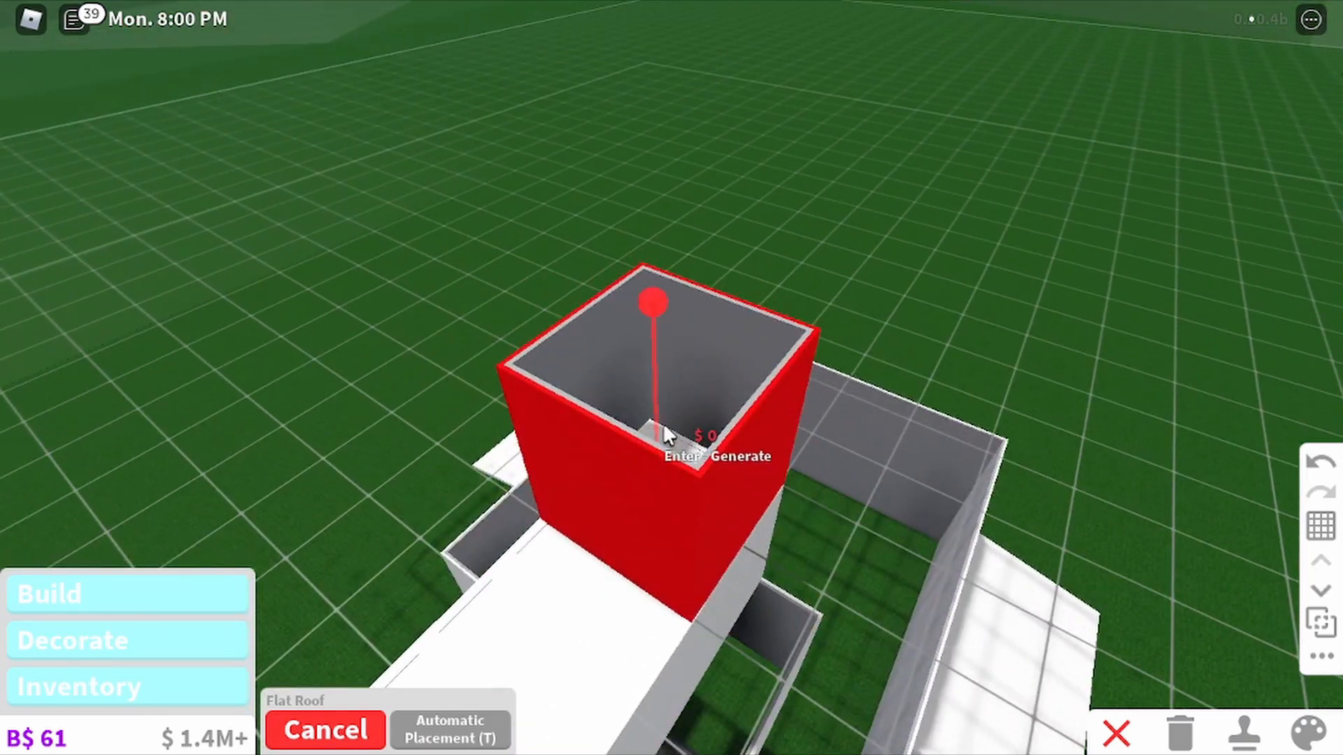
{"action": "left_click", "coordinate": [449, 729]}
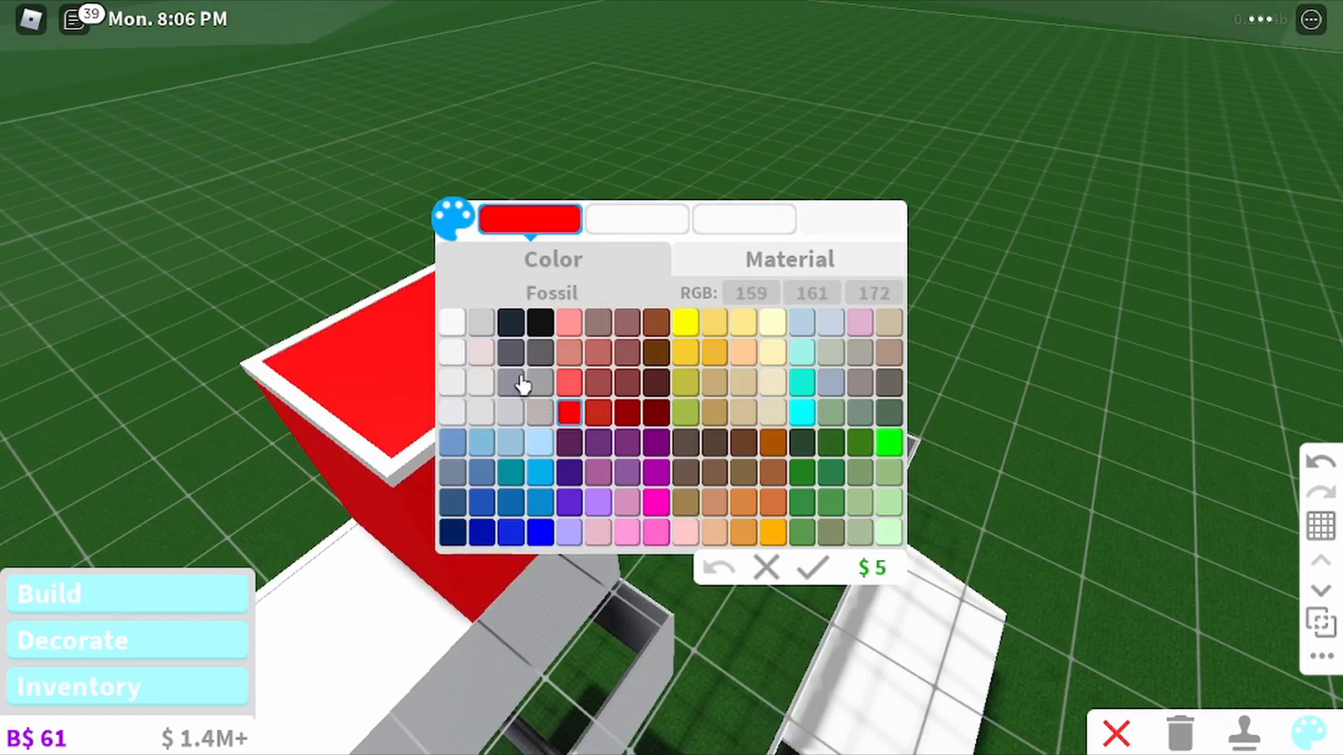
Set the comb roof's swatches to red with an Institutional white edge.
{"action": "left_click", "coordinate": [636, 218]}
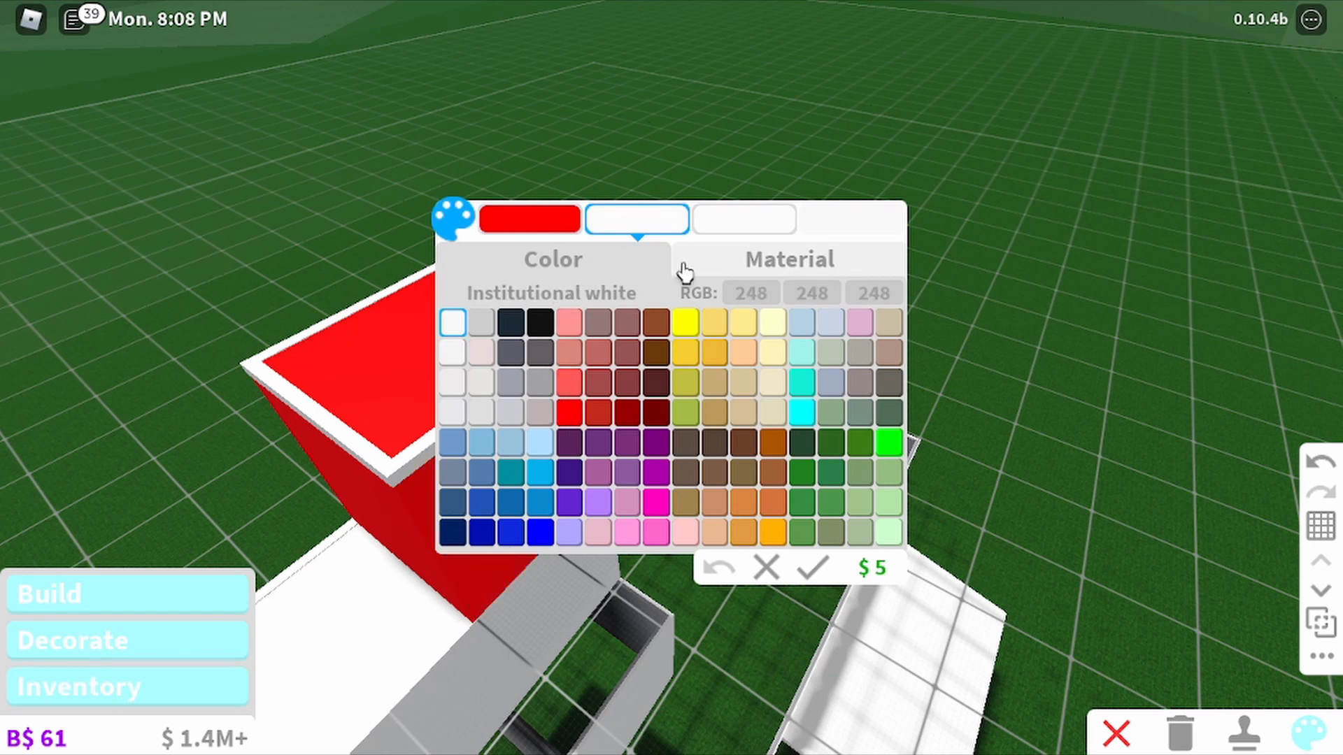
{"action": "left_click", "coordinate": [568, 413]}
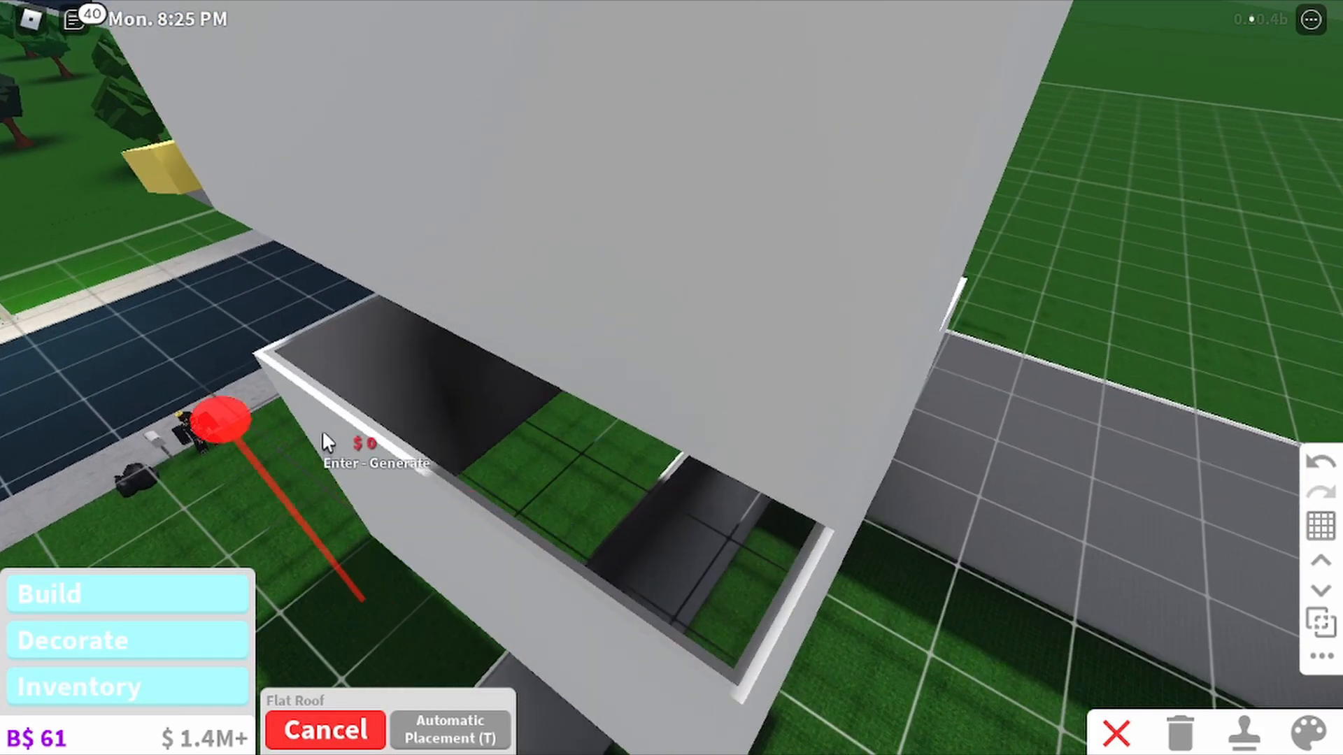
Set a roof corner over the open-topped grey section of the body.
{"action": "left_click", "coordinate": [449, 729]}
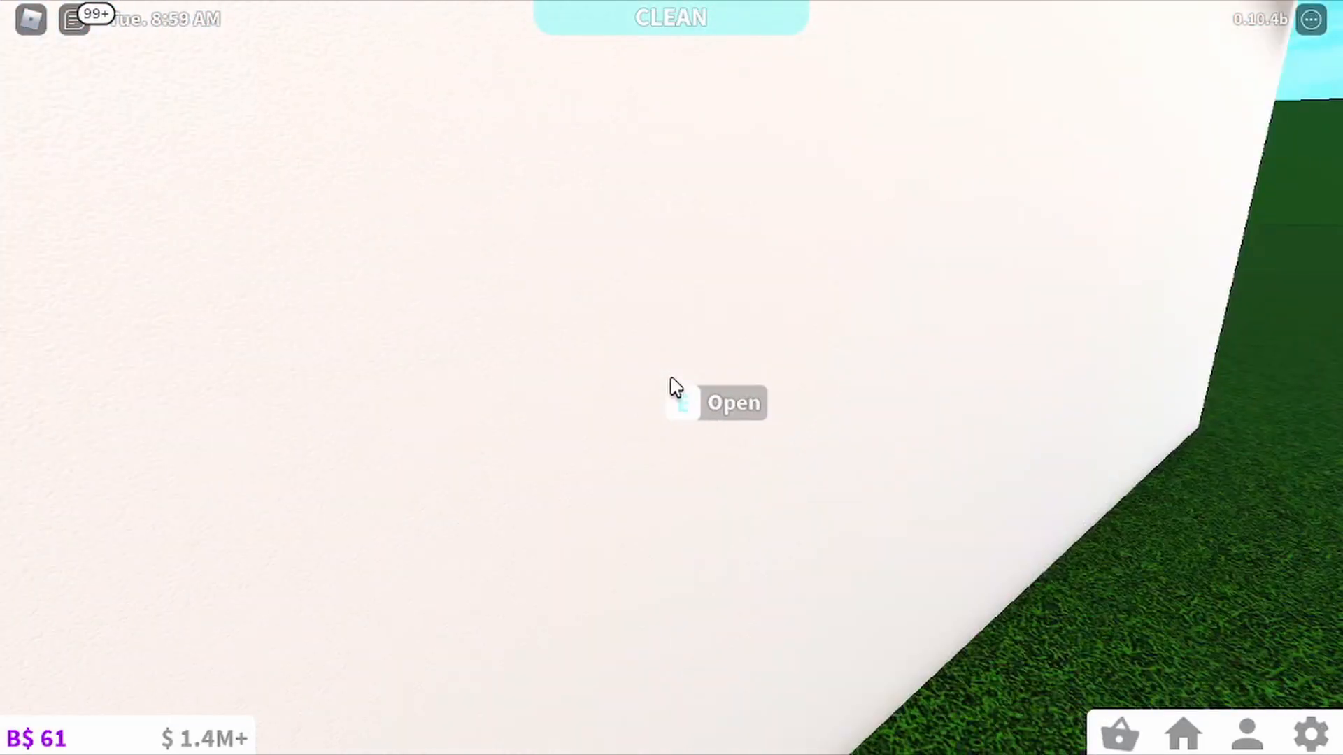
Open the door on the white wall and step inside the furnished house.
{"action": "left_click", "coordinate": [731, 403]}
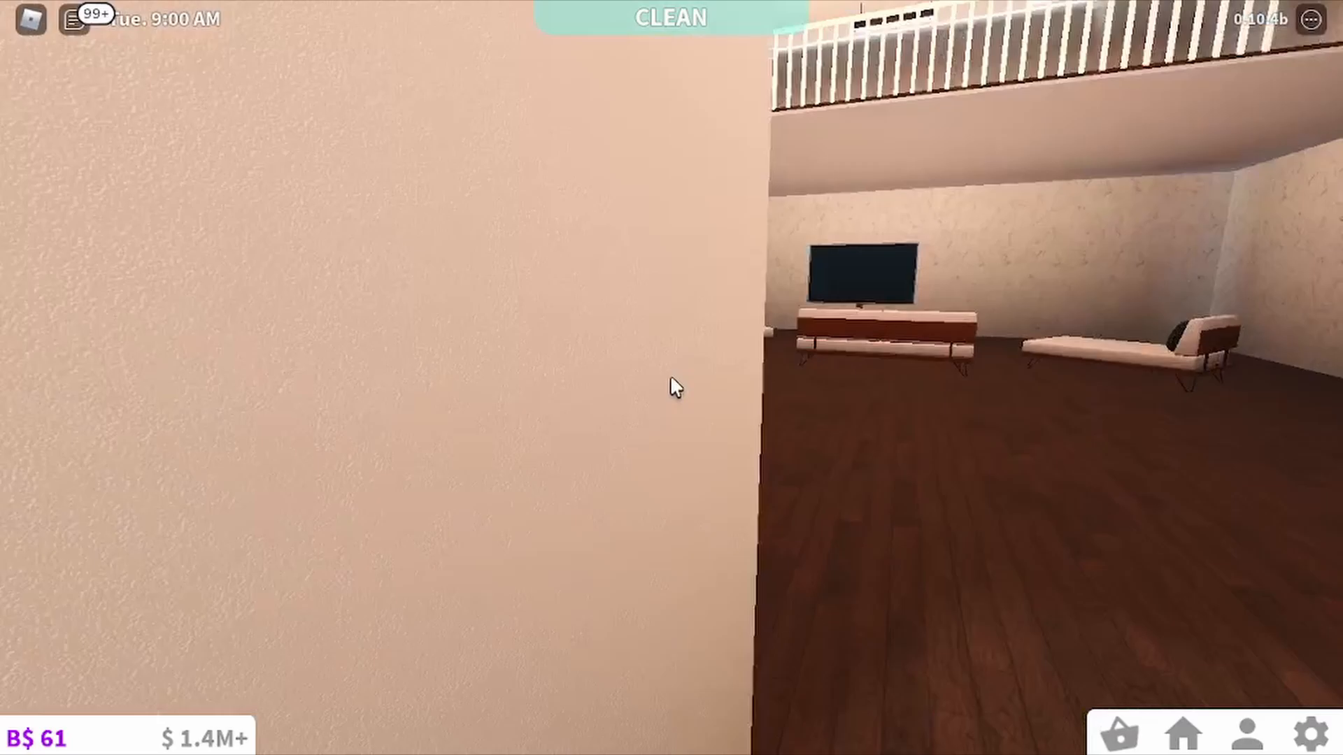